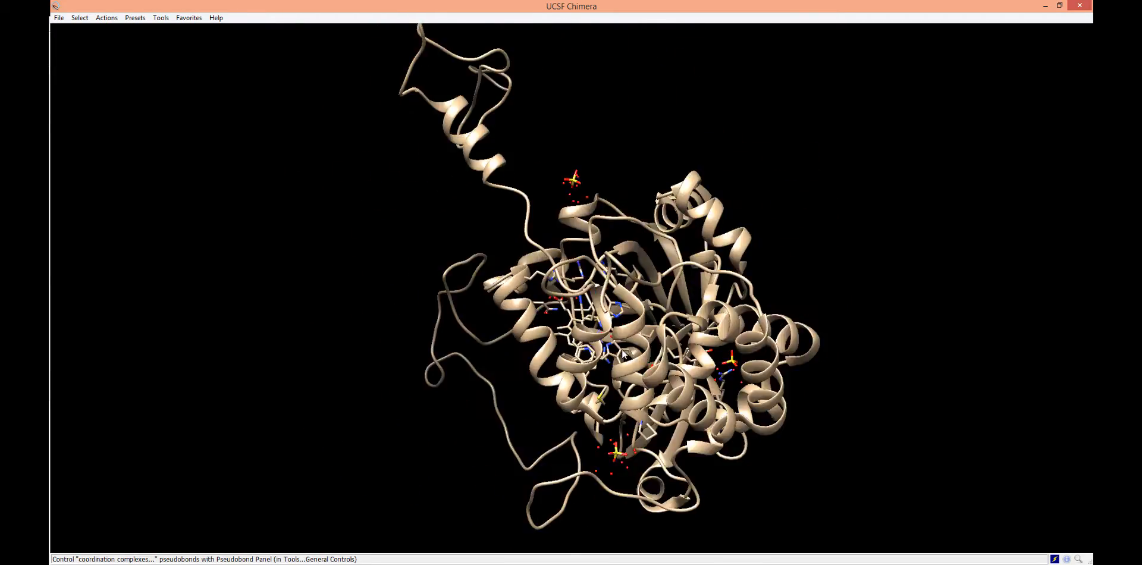
- Show the Sequence tools submenu from the Tools menu for the loaded catalase
{"action": "left_click", "coordinate": [160, 17]}
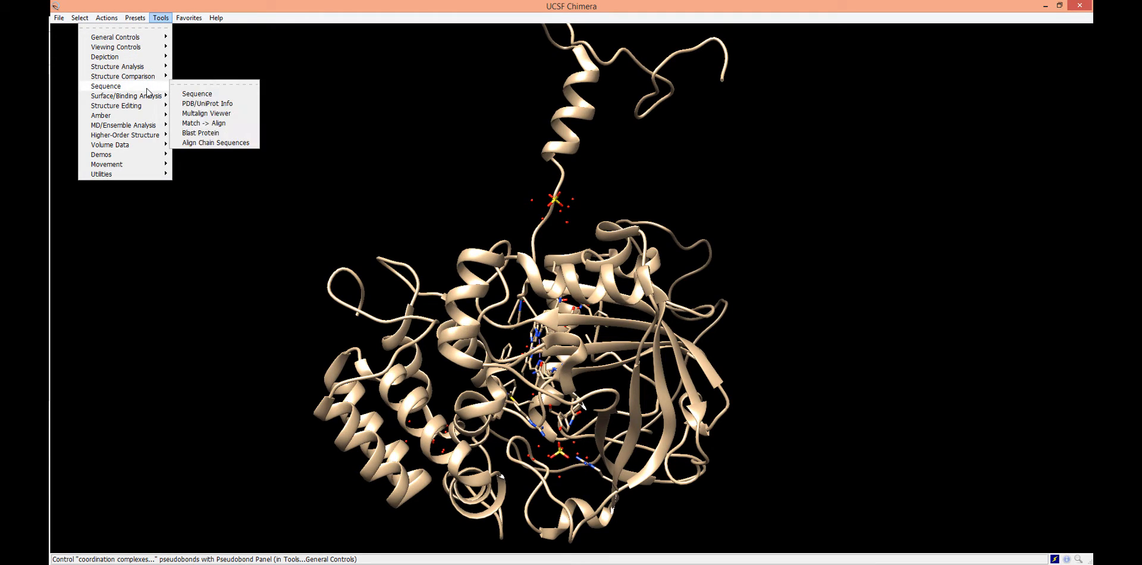
- Show the chain A catalase sequence, set its window aside, and select a two-residue stretch in row 1
{"action": "left_click", "coordinate": [206, 96]}
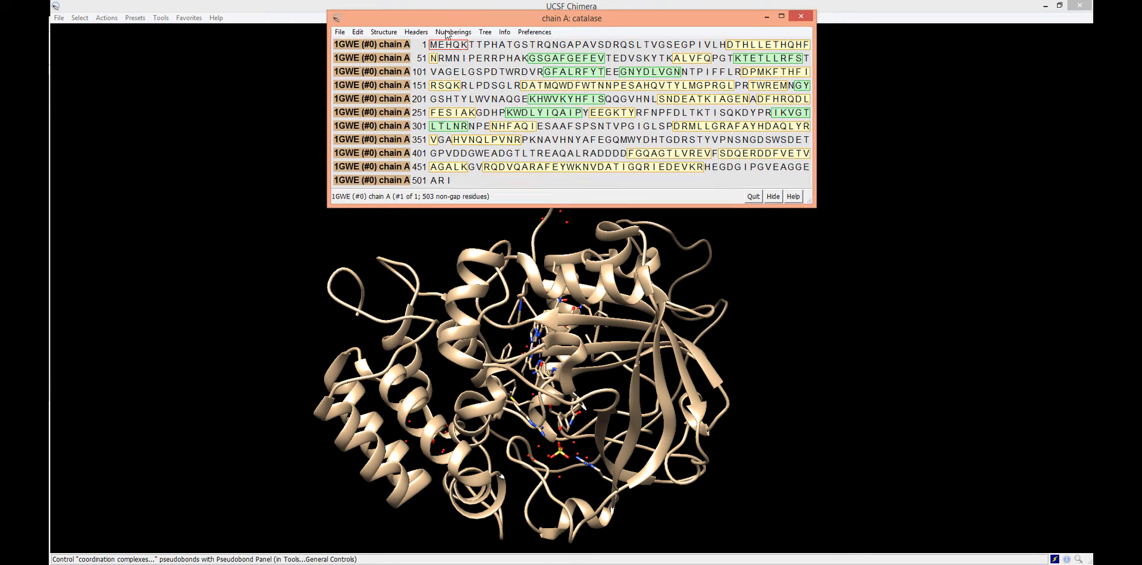
{"action": "left_click_drag", "start_coordinate": [572, 17], "coordinate": [409, 46]}
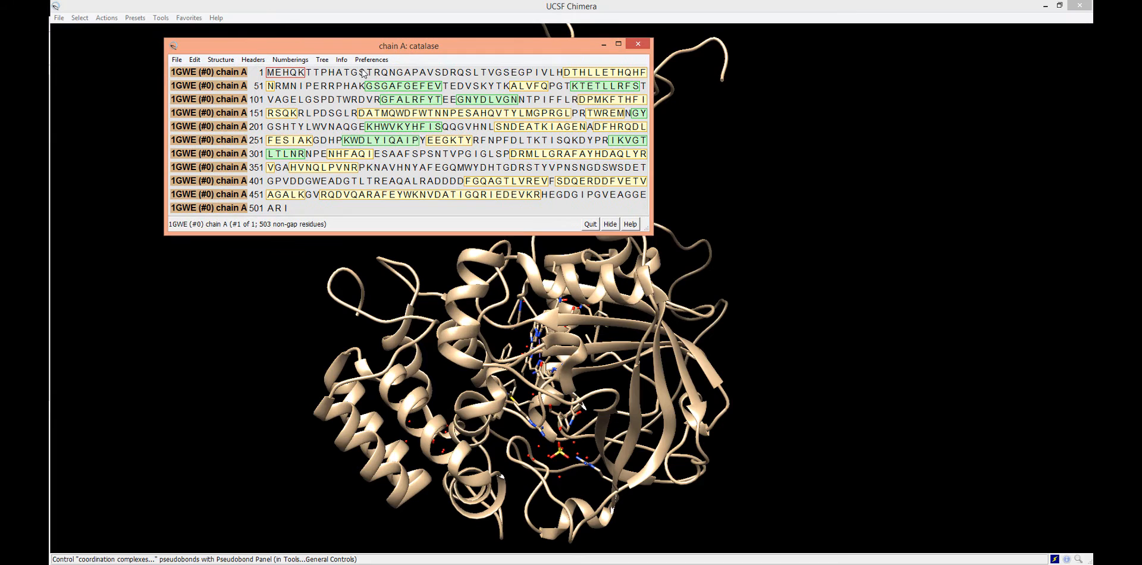
{"action": "left_click_drag", "start_coordinate": [409, 46], "coordinate": [346, 37]}
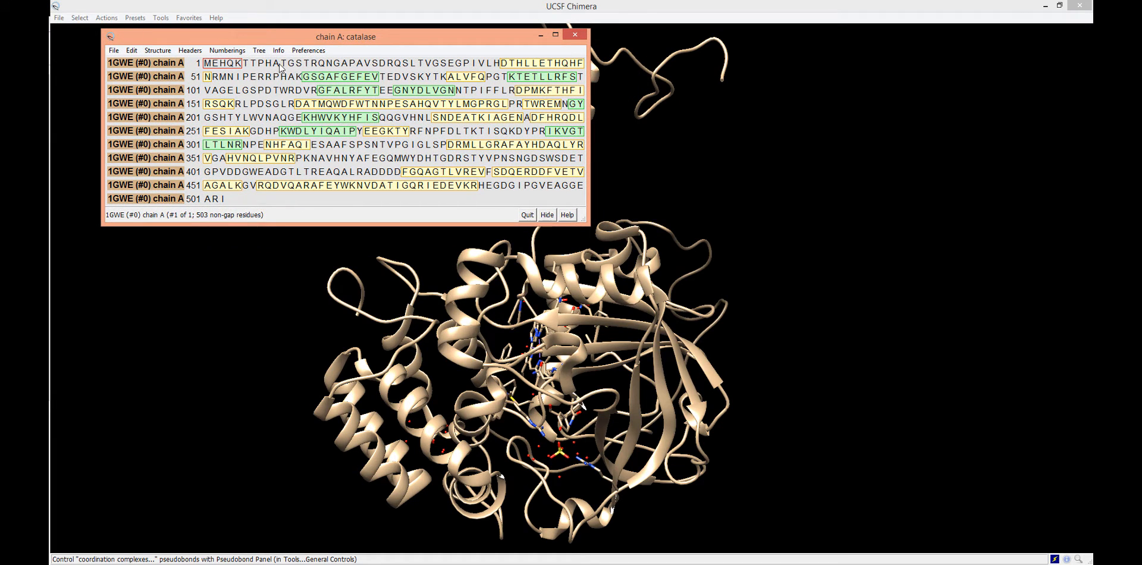
{"action": "left_click_drag", "start_coordinate": [261, 63], "coordinate": [373, 63]}
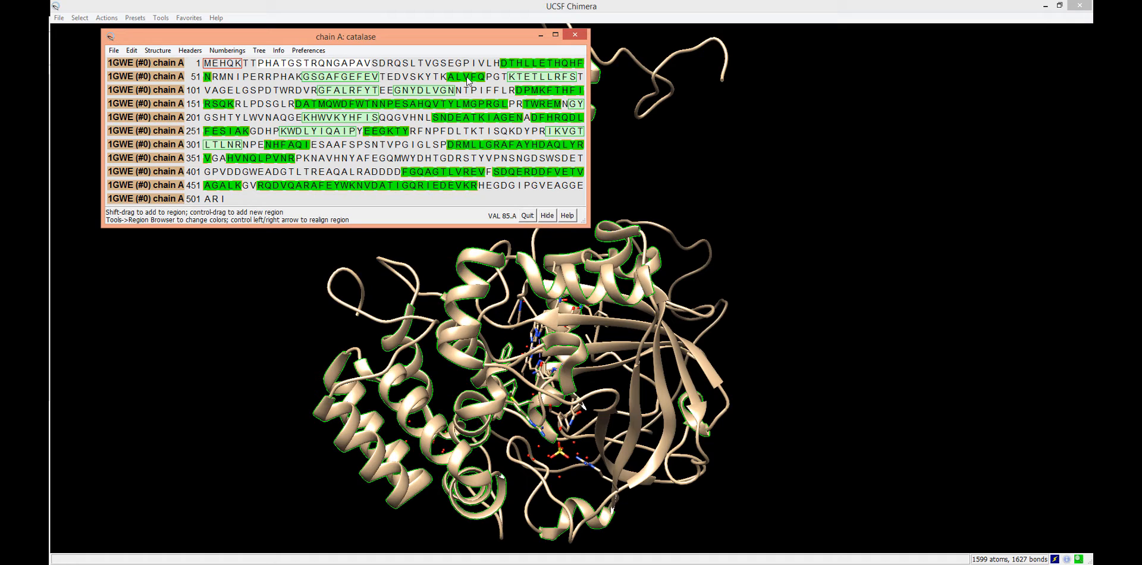
{"action": "mouse_move", "coordinate": [464, 77]}
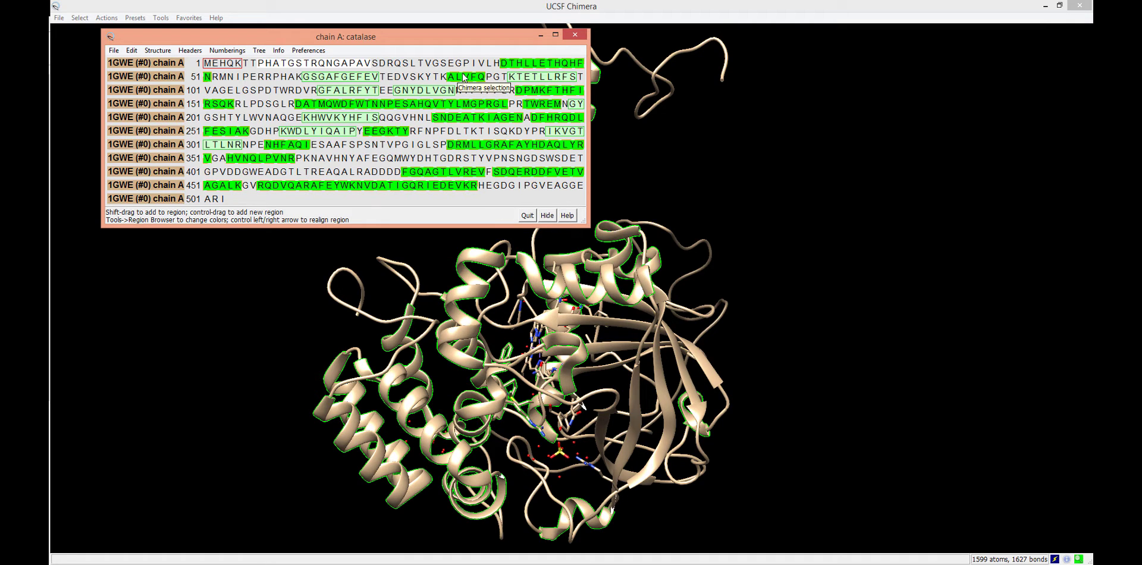
{"action": "mouse_move", "coordinate": [438, 81]}
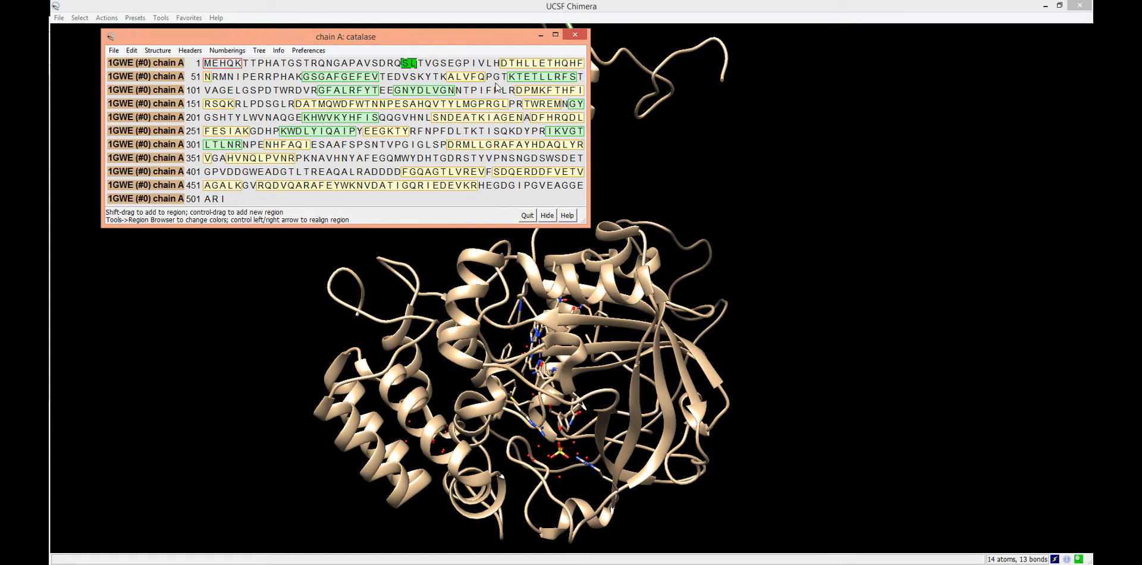
- Quit the sequence viewer and rotate the structure to see the selected helix near the core
{"action": "left_click", "coordinate": [512, 90]}
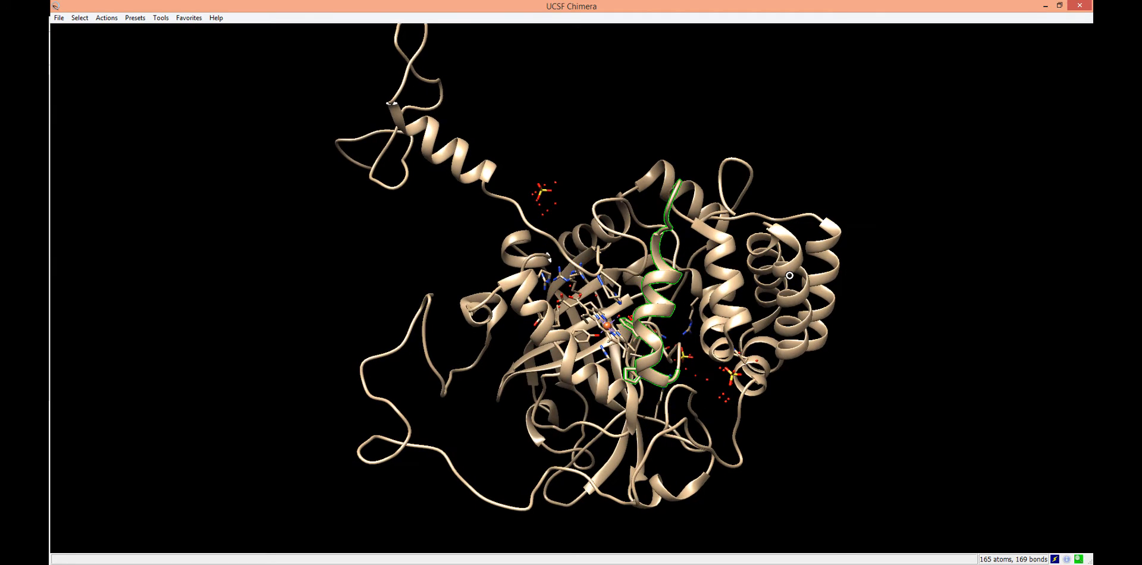
{"action": "mouse_move", "coordinate": [789, 275]}
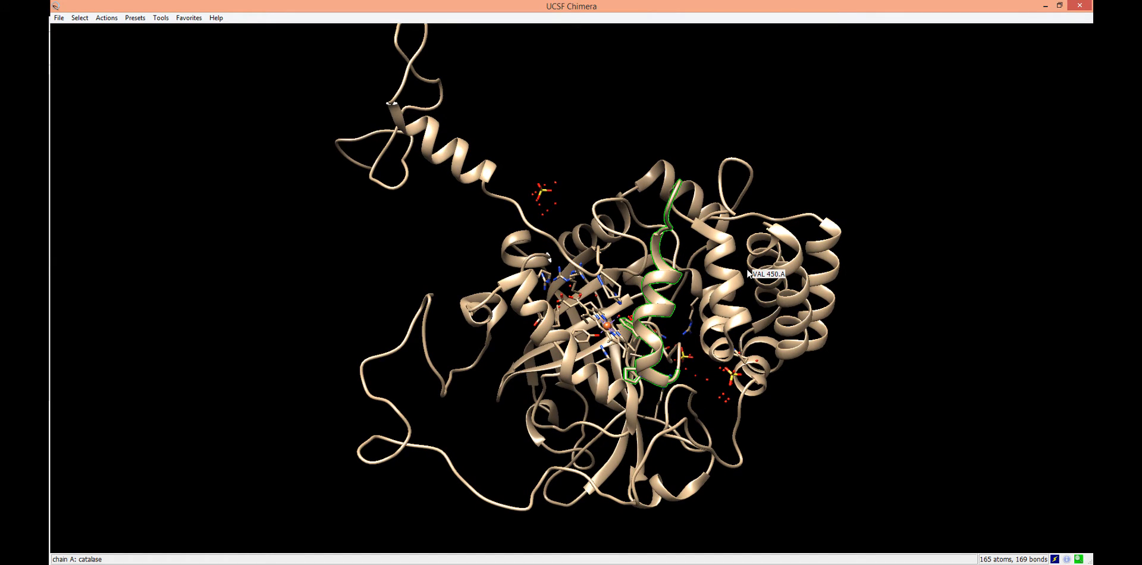
{"action": "mouse_move", "coordinate": [578, 337]}
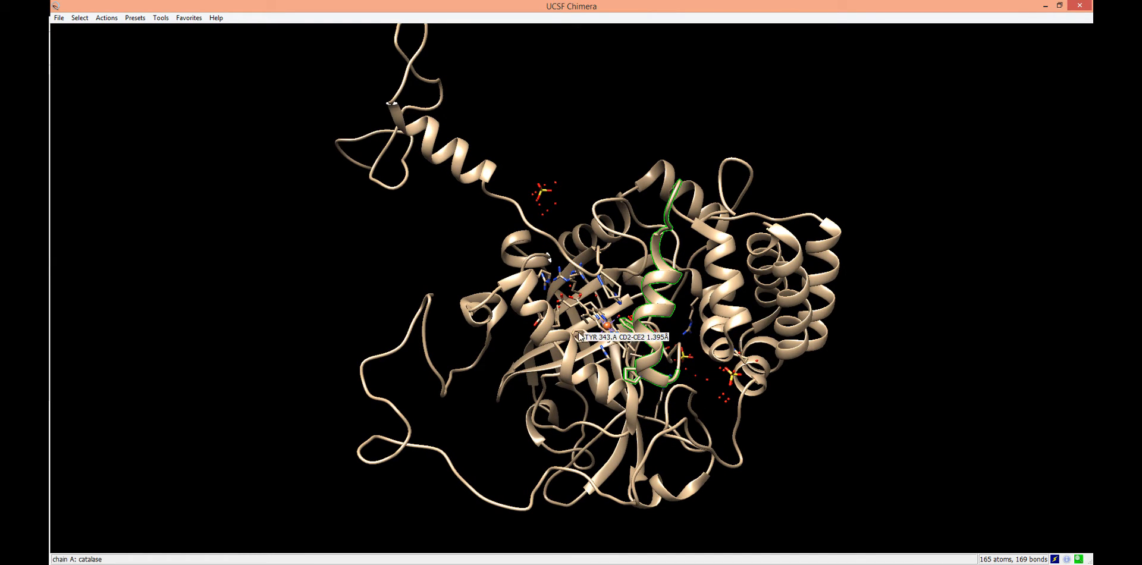
{"action": "left_click_drag", "start_coordinate": [583, 328], "coordinate": [626, 292]}
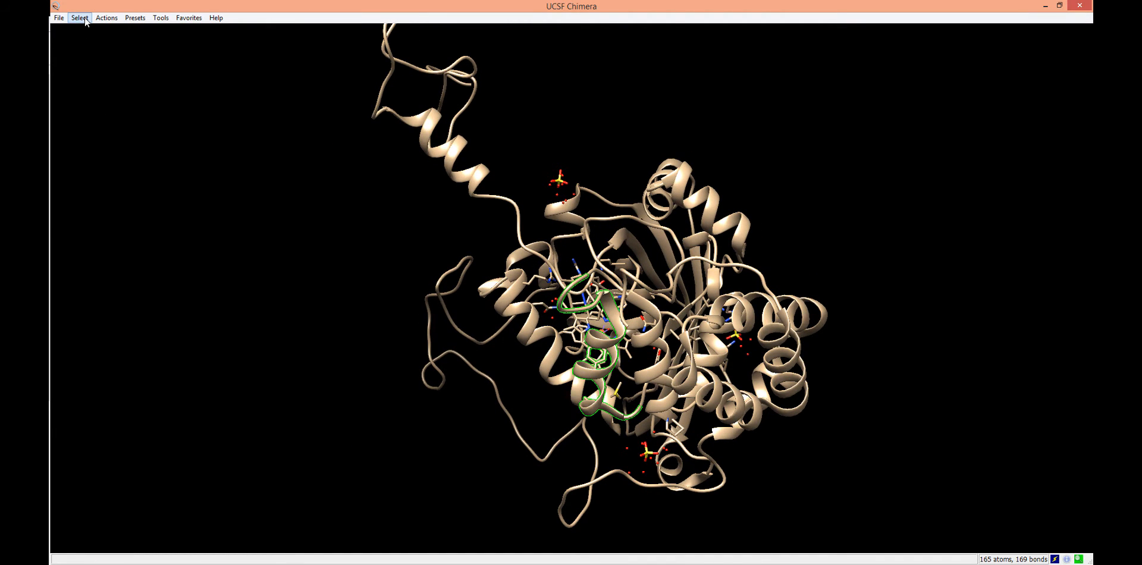
- Reach the element-based chemistry selection choices to pick the heme's metal atom
{"action": "left_click", "coordinate": [79, 17]}
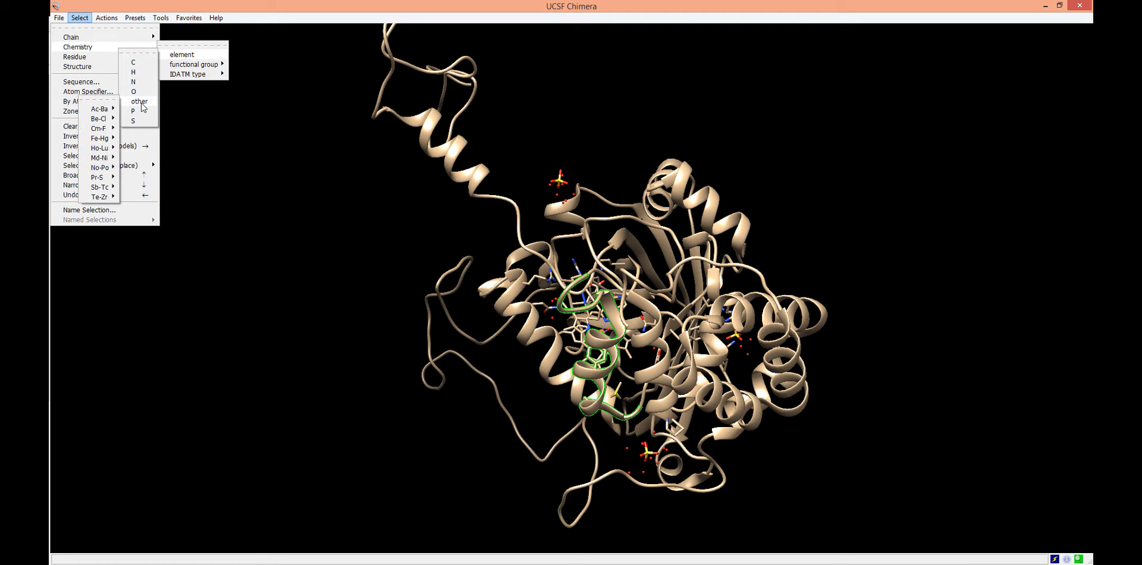
{"action": "mouse_move", "coordinate": [121, 107]}
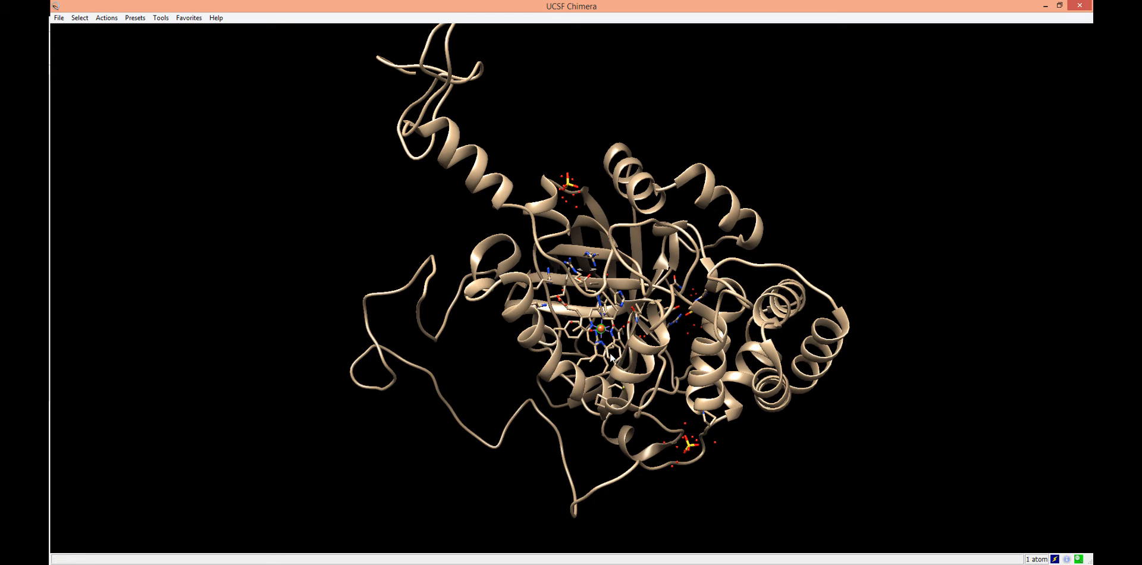
{"action": "mouse_move", "coordinate": [391, 380]}
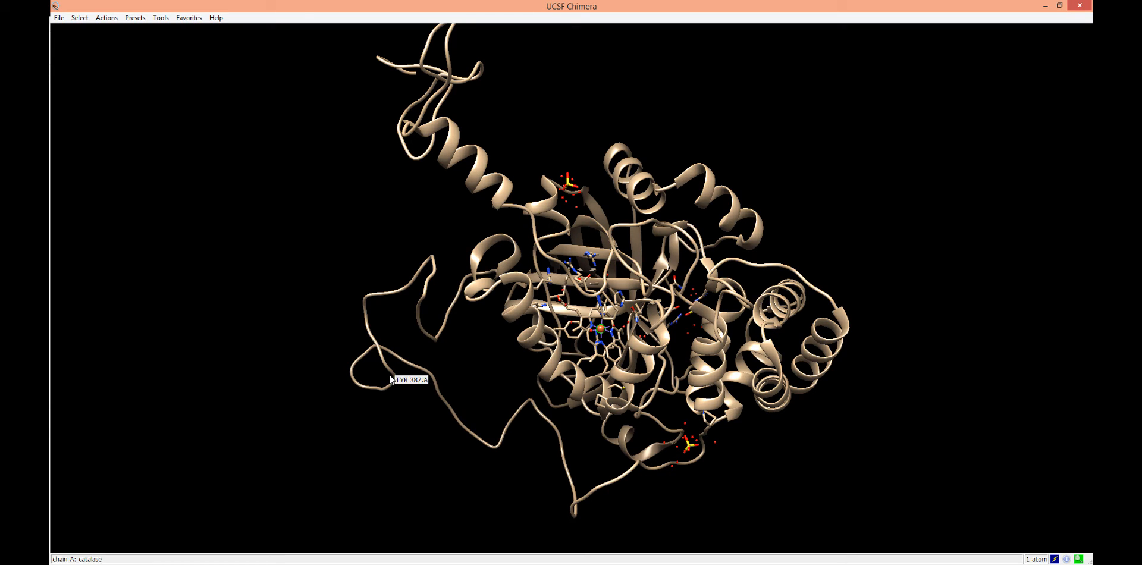
- Select the whole HEM residue (43 atoms, 46 bonds) via Select > Residue
{"action": "left_click", "coordinate": [79, 18]}
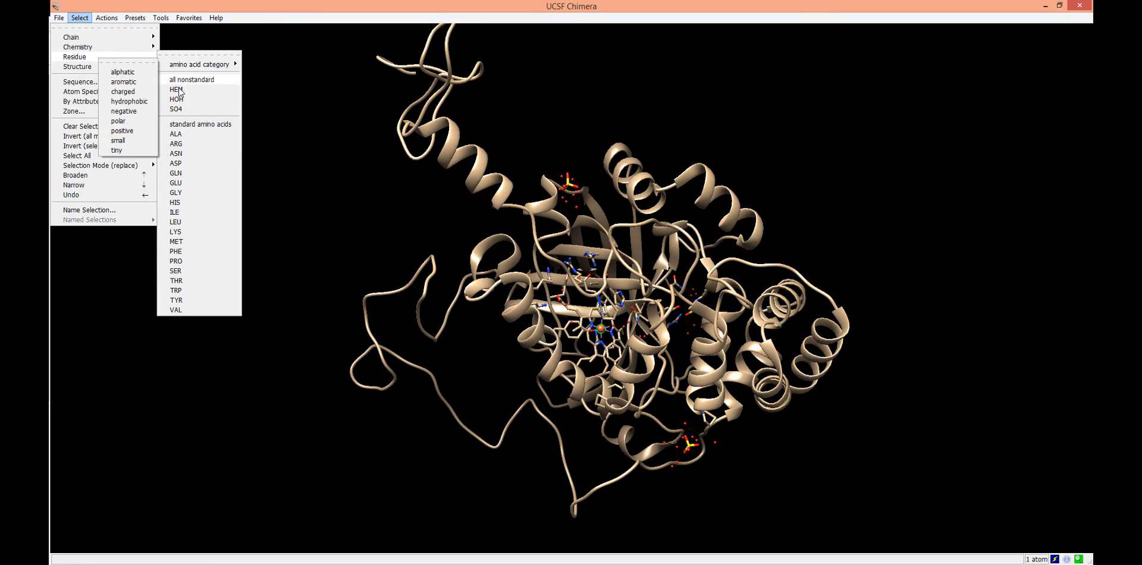
{"action": "left_click", "coordinate": [176, 89]}
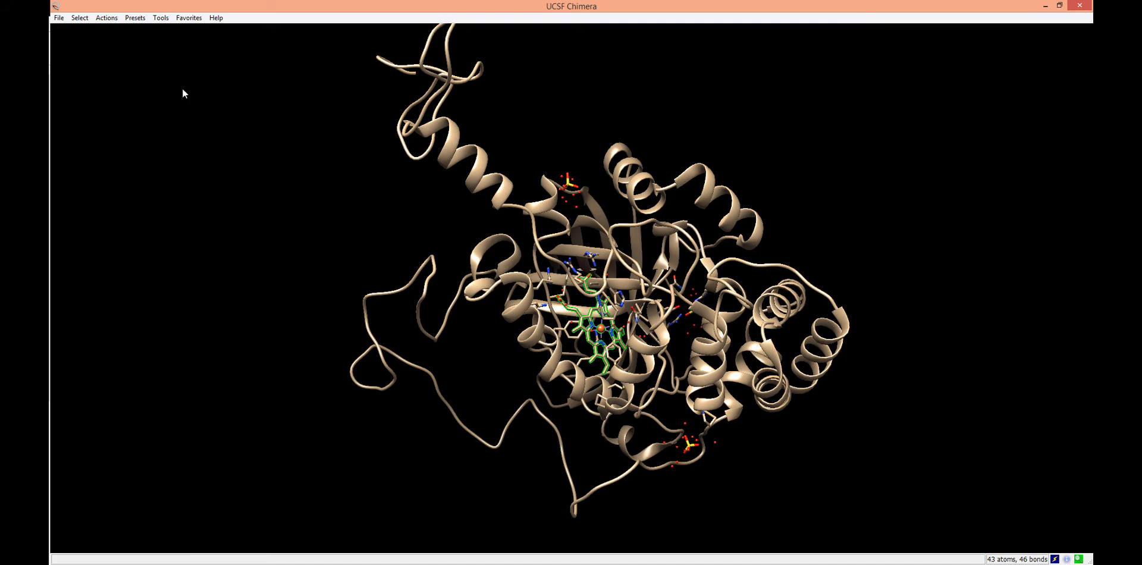
{"action": "left_click", "coordinate": [79, 17]}
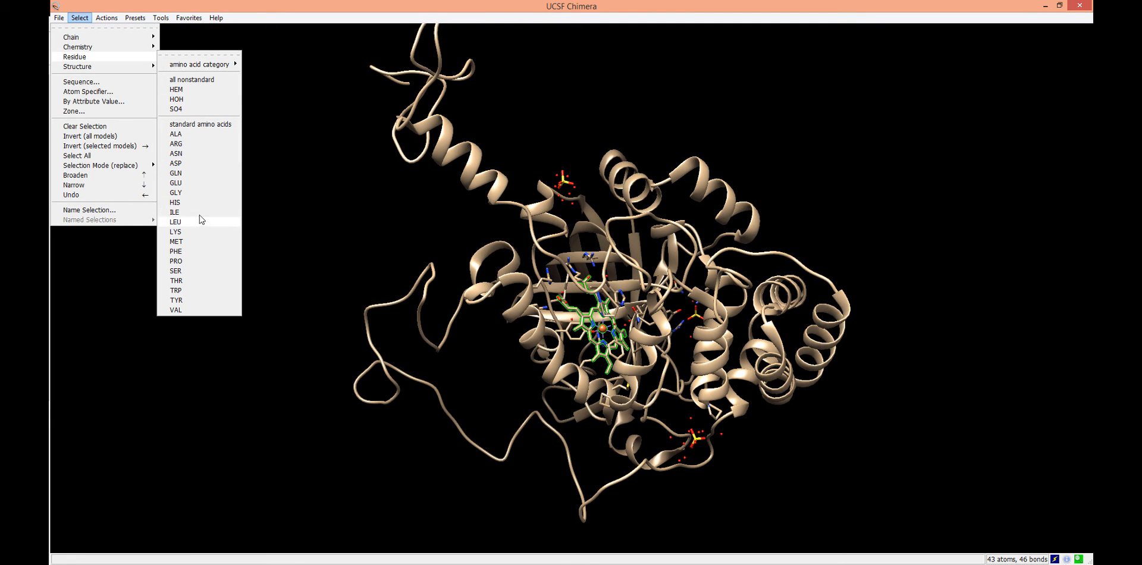
{"action": "mouse_move", "coordinate": [199, 182]}
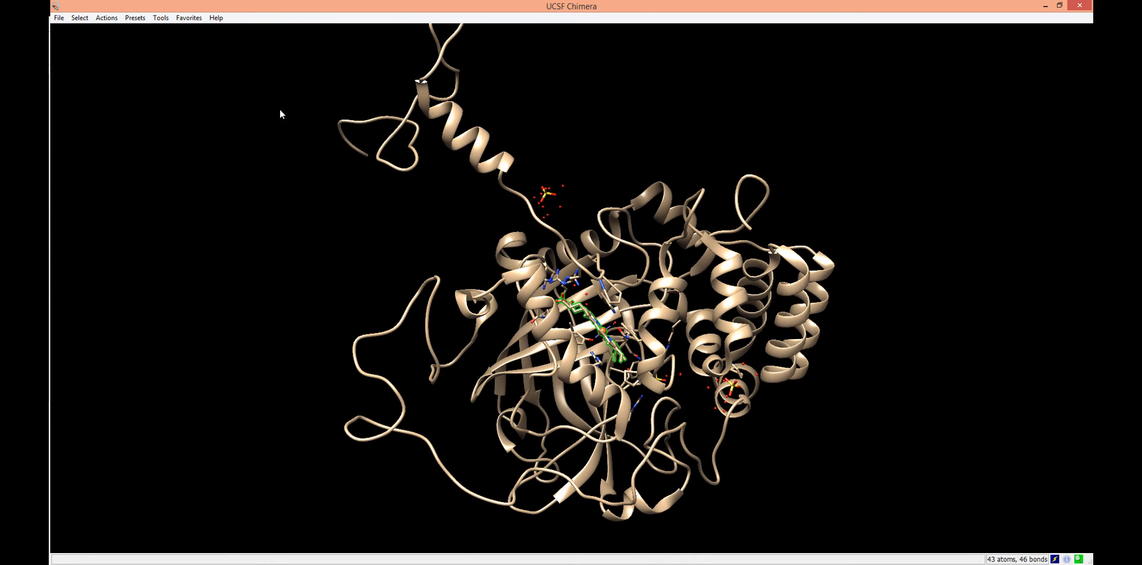
{"action": "left_click", "coordinate": [106, 17]}
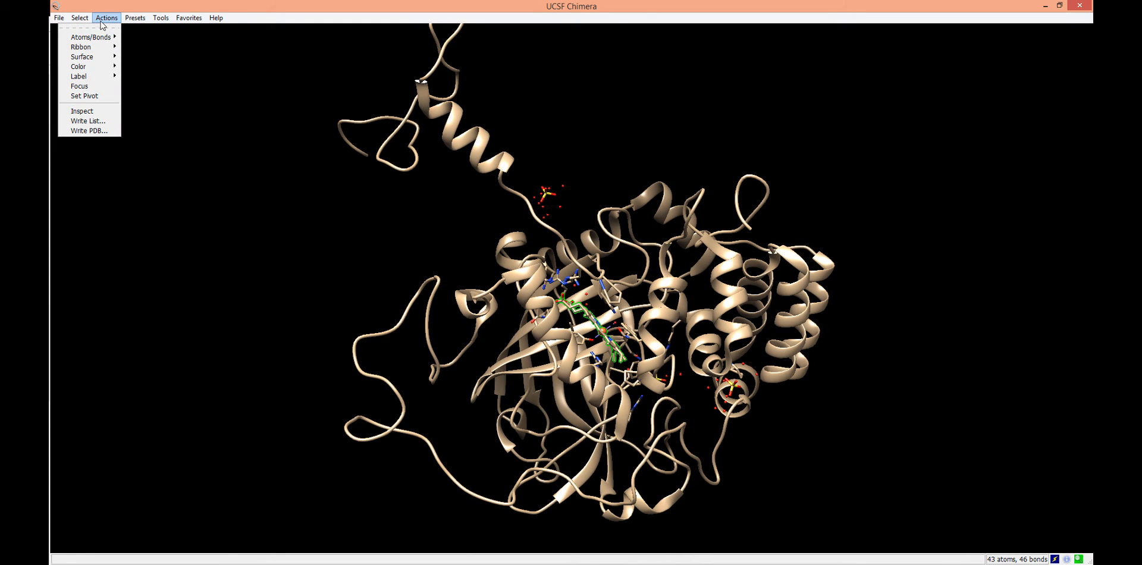
- Apply a Zone selection with the default angstrom cutoff around the heme, giving 203 atoms and 172 bonds
{"action": "left_click", "coordinate": [79, 17]}
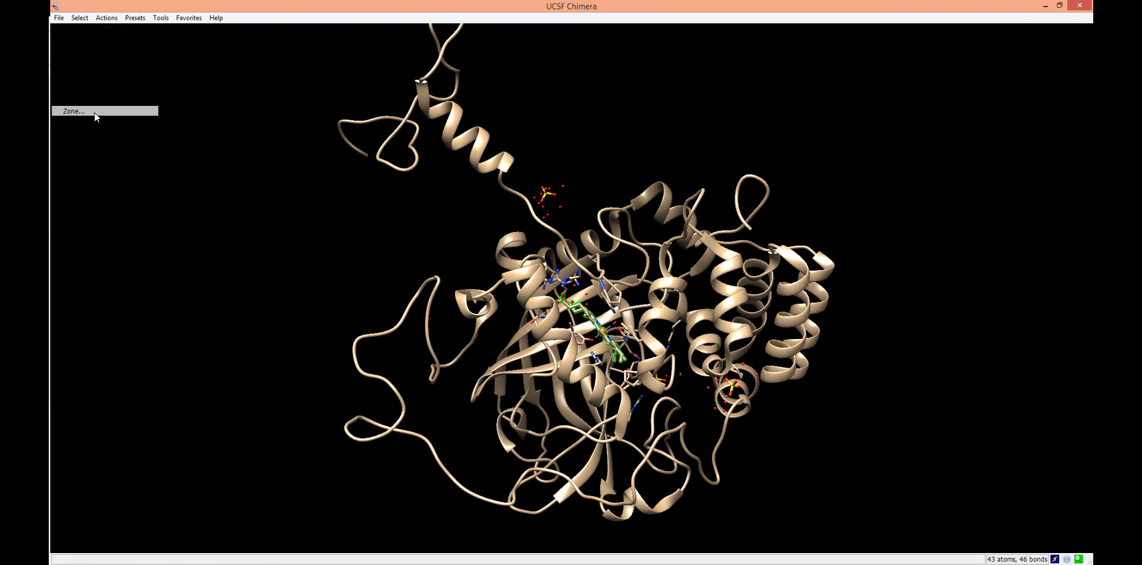
{"action": "left_click", "coordinate": [73, 110]}
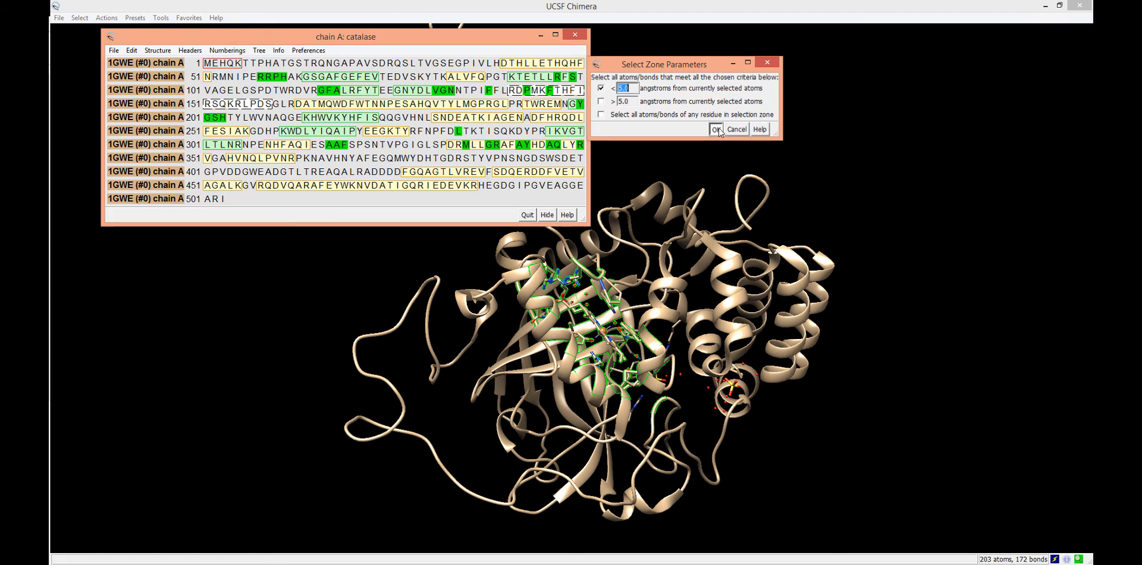
{"action": "left_click", "coordinate": [717, 129]}
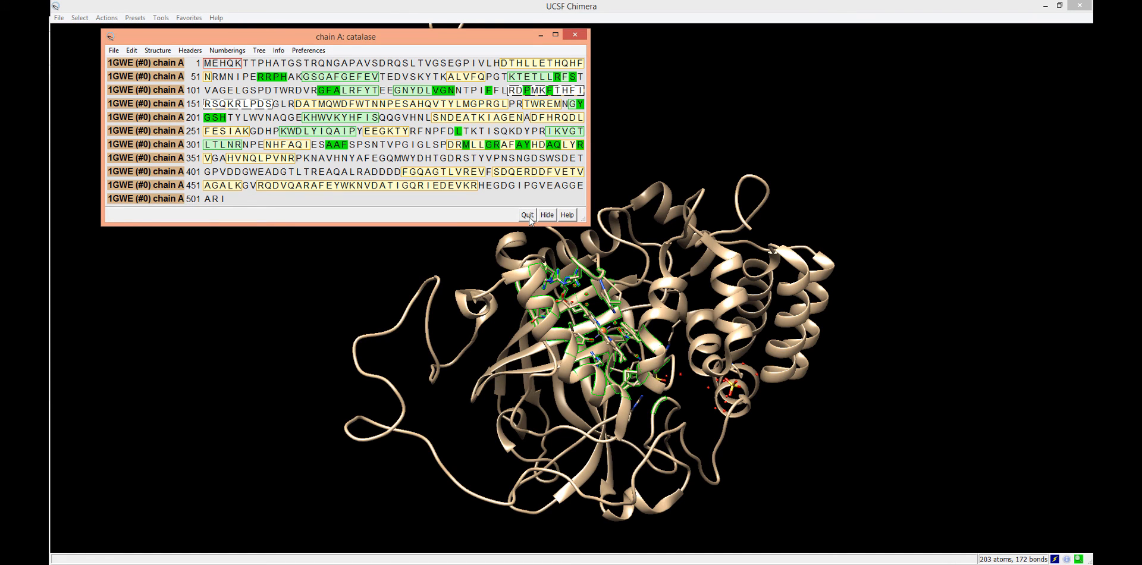